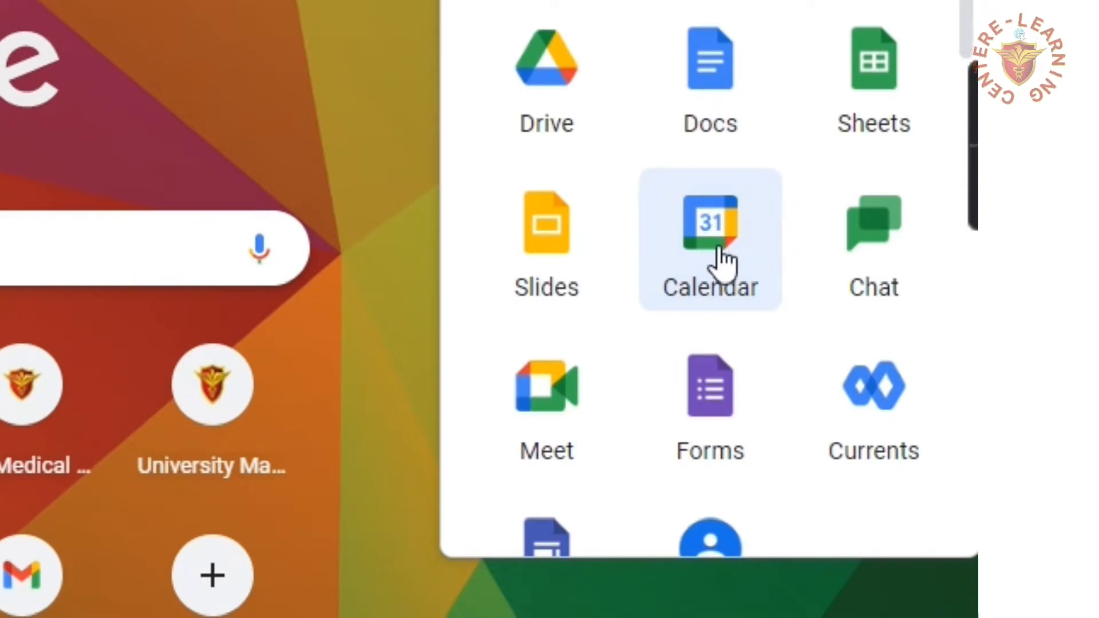
Step: Start a new Appointment slots draft for Jun 14 from Calendar's Create menu
click(708, 224)
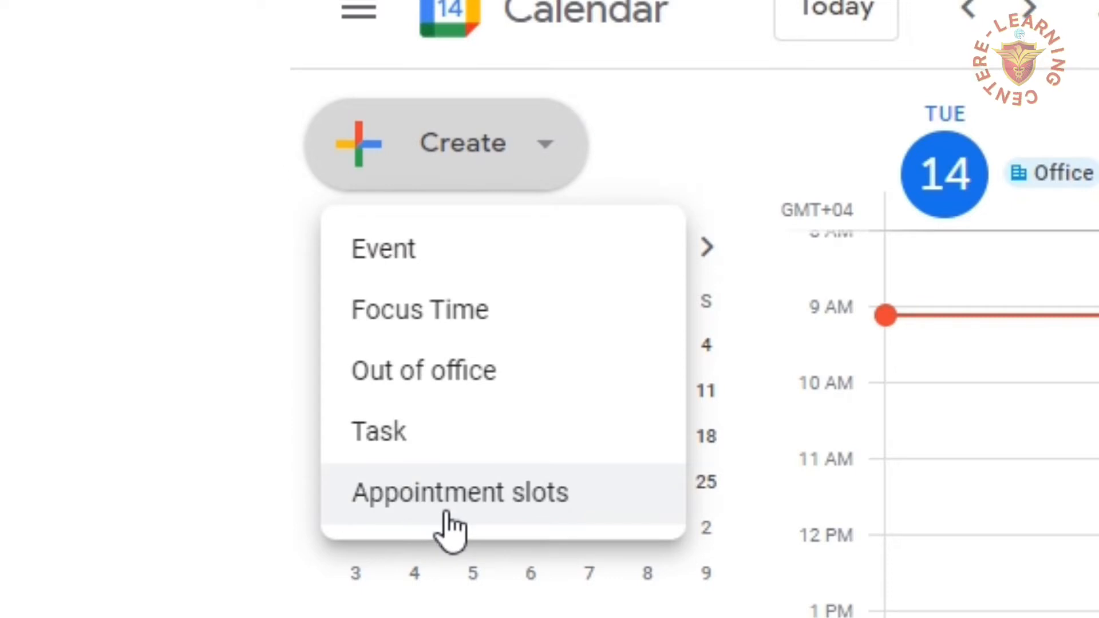
double_click(427, 492)
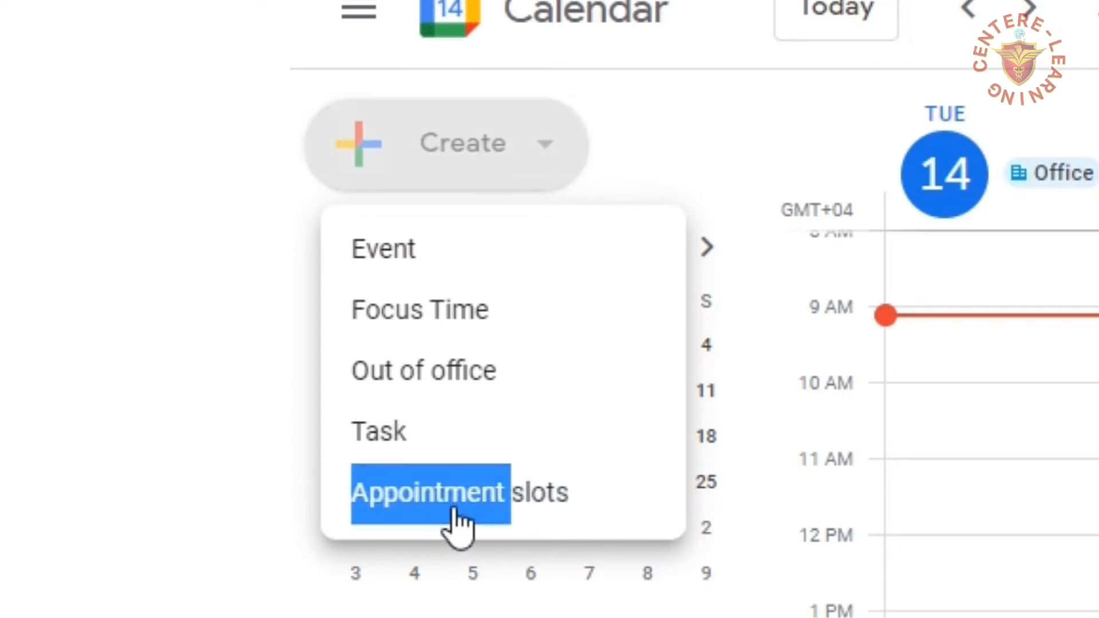
click(429, 492)
text(E-Learning Center A)
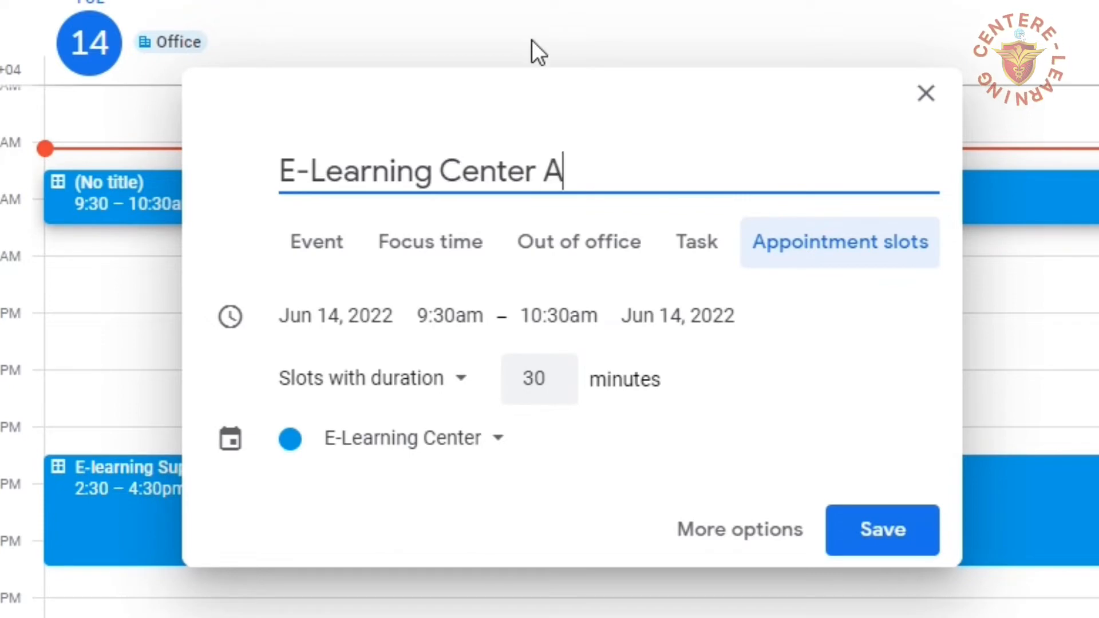
Step: Finish the title 'E-Learning Center Appoinments', set 15-minute slots on the E-Learning Center calendar, and go to More options
text(ppoinments)
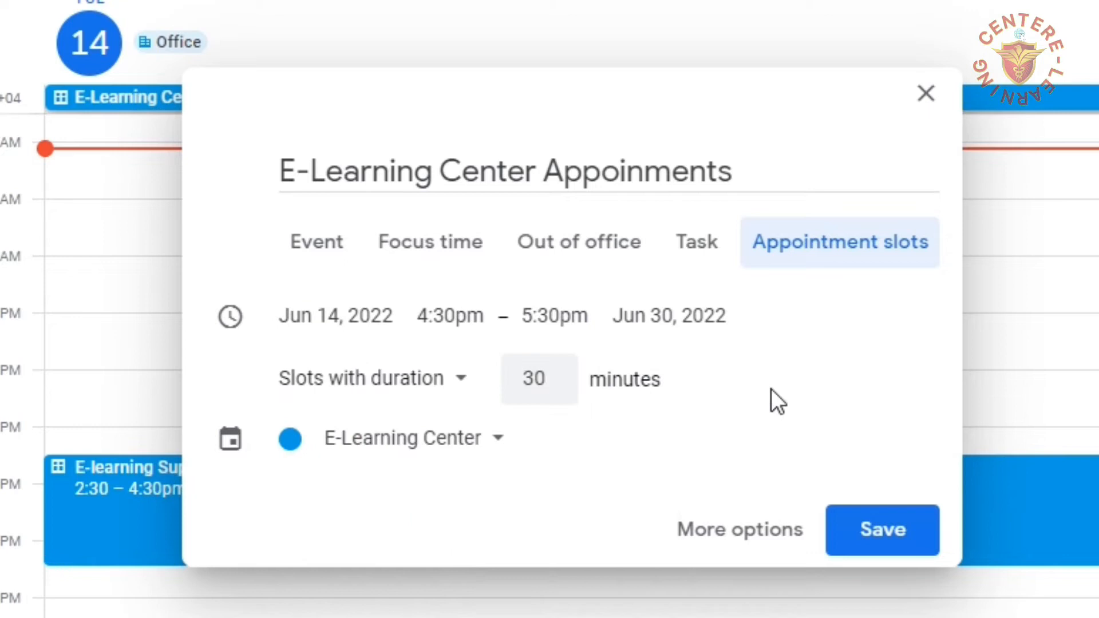
click(532, 379)
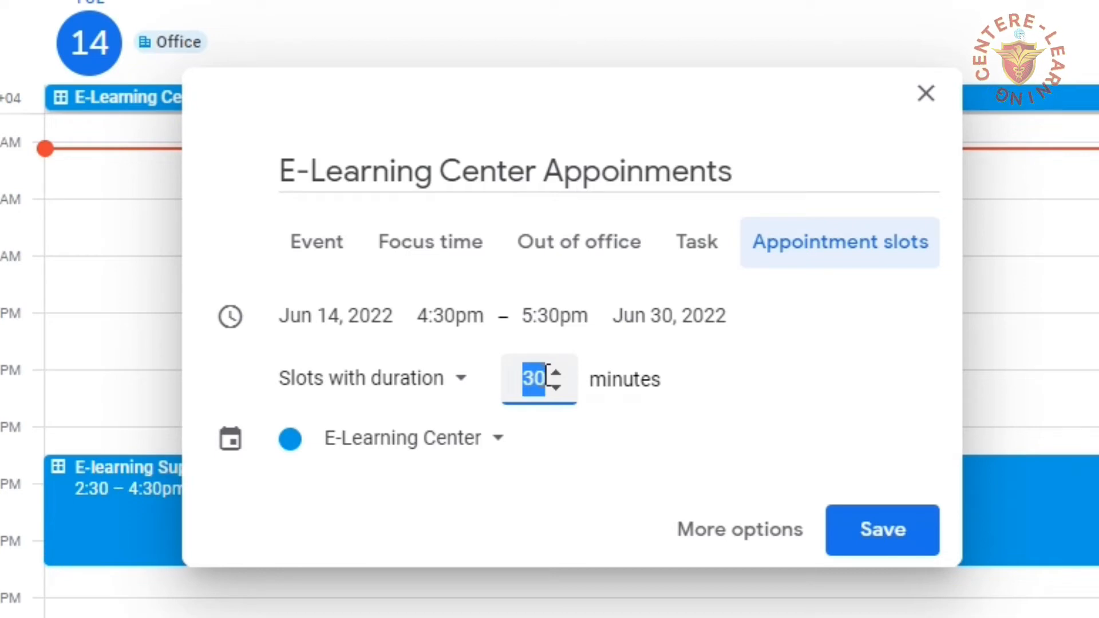
text(15)
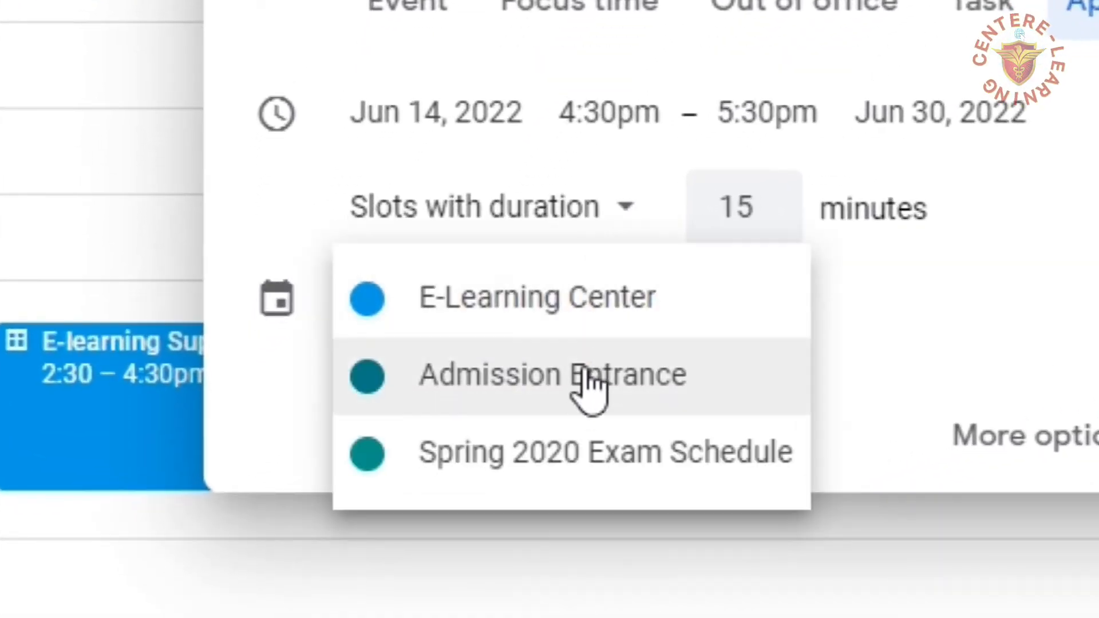
mouse_move(547, 363)
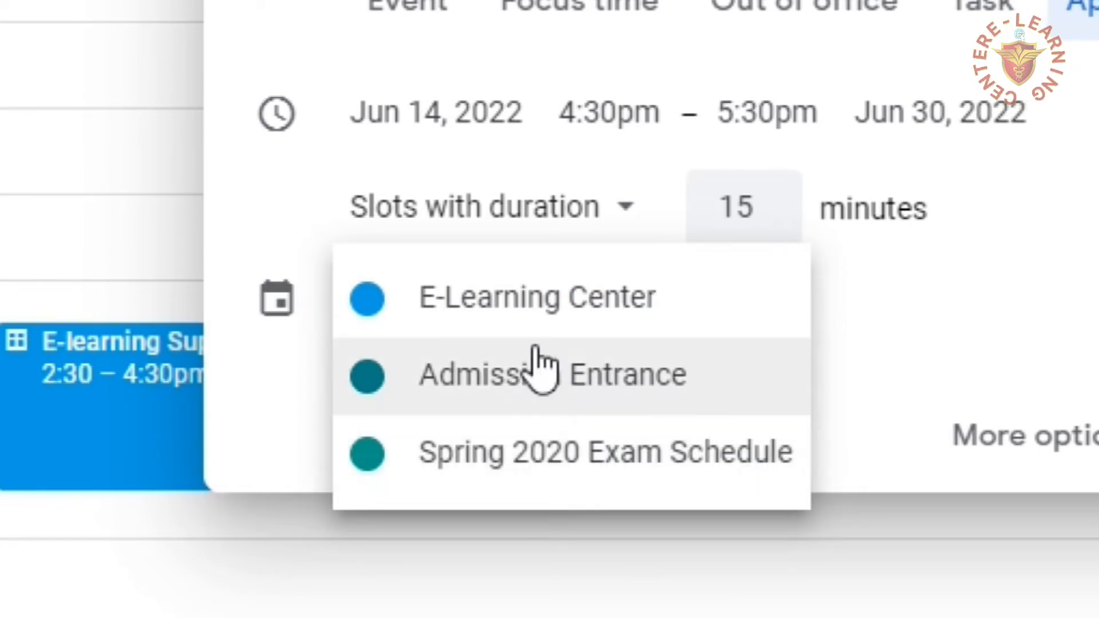
click(535, 295)
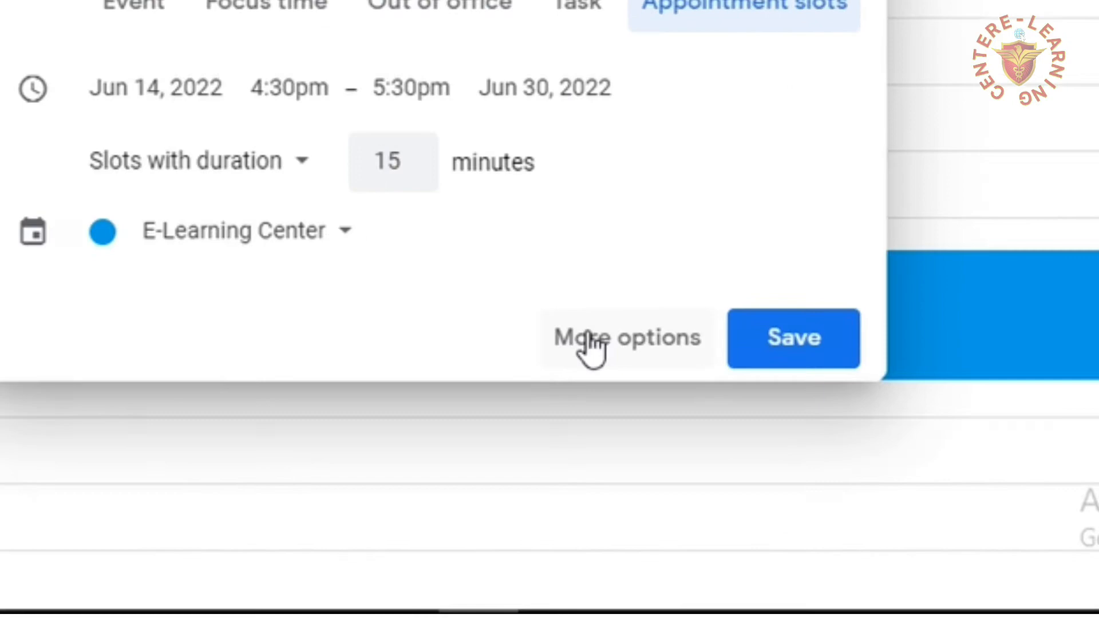
click(626, 337)
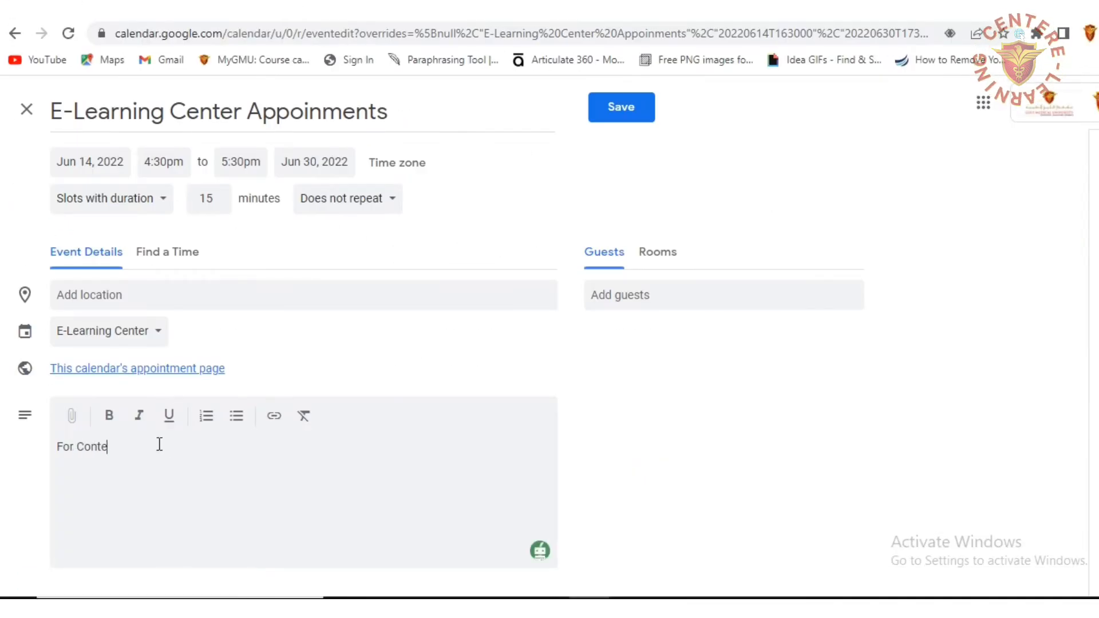
Step: Add the description 'For Content Development Training' and save the appointment slots
text(nt Development Training)
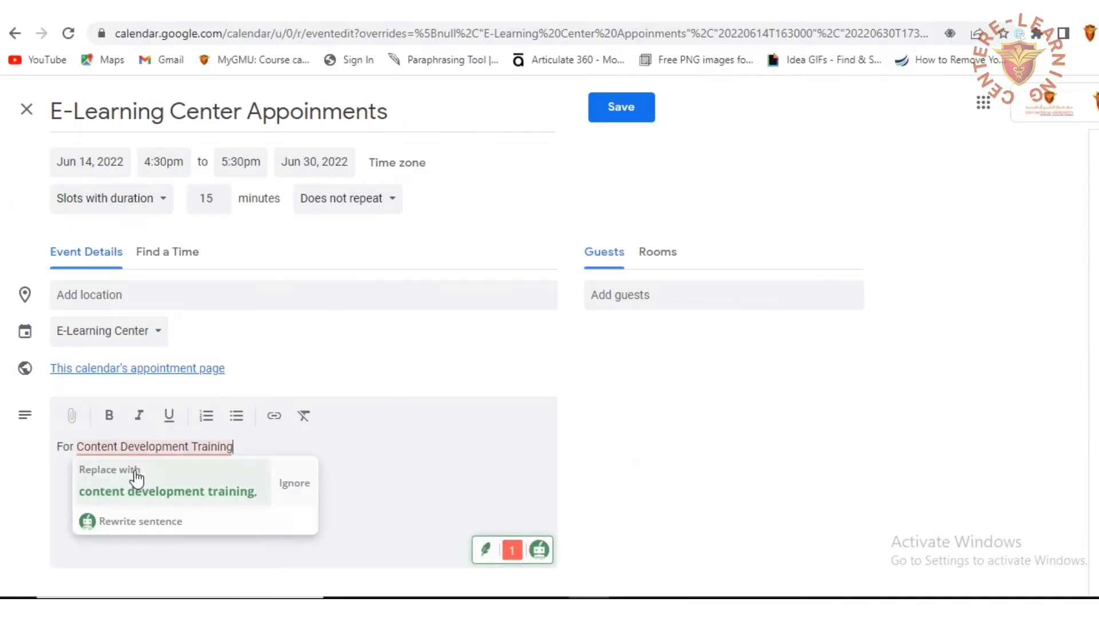
click(167, 251)
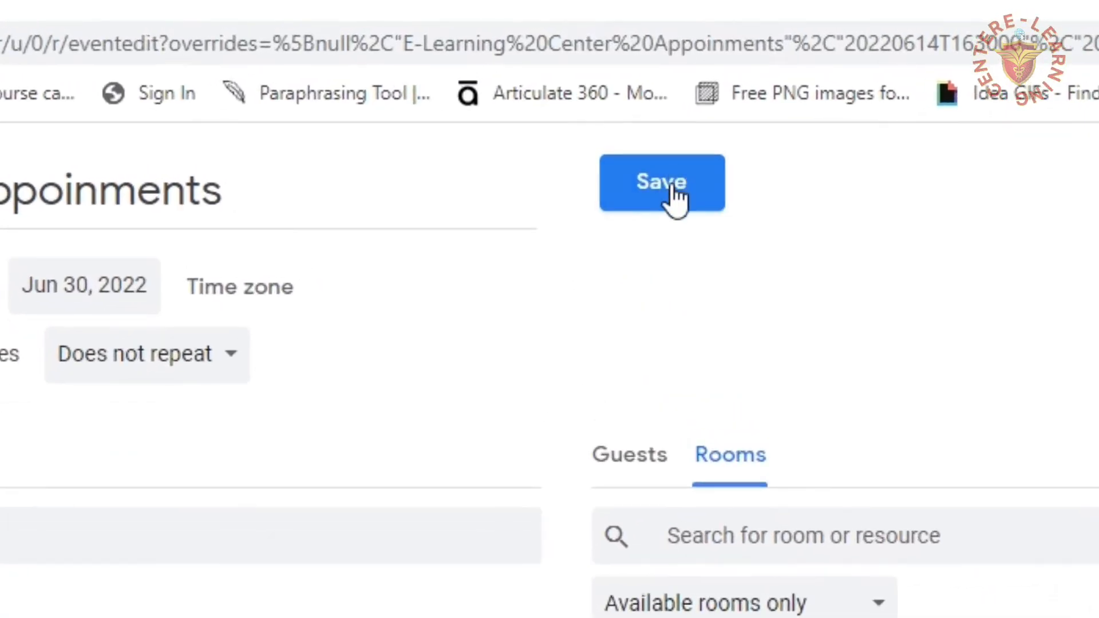
click(660, 183)
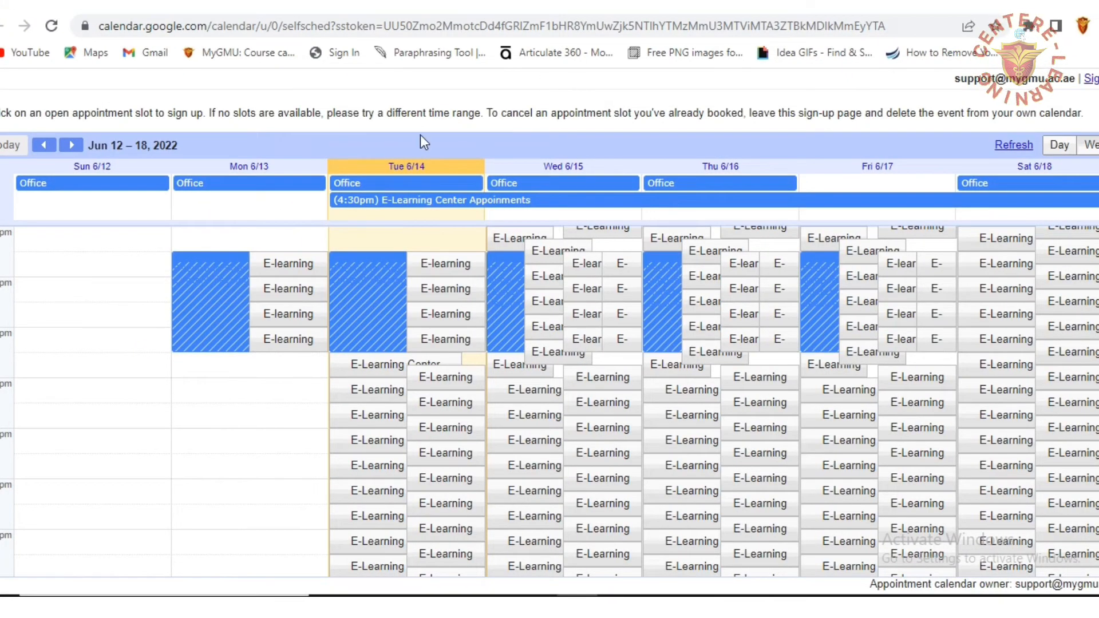
Step: Scroll the public booking page to view the bookable slots for Jun 12–18
scroll(up, 3)
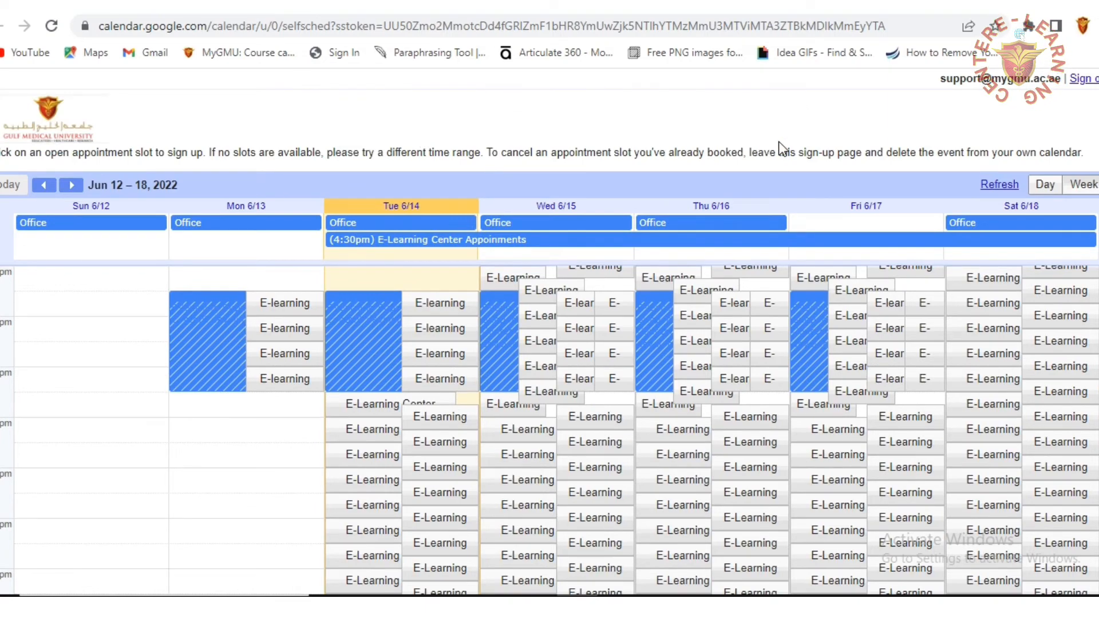
scroll(up, 3)
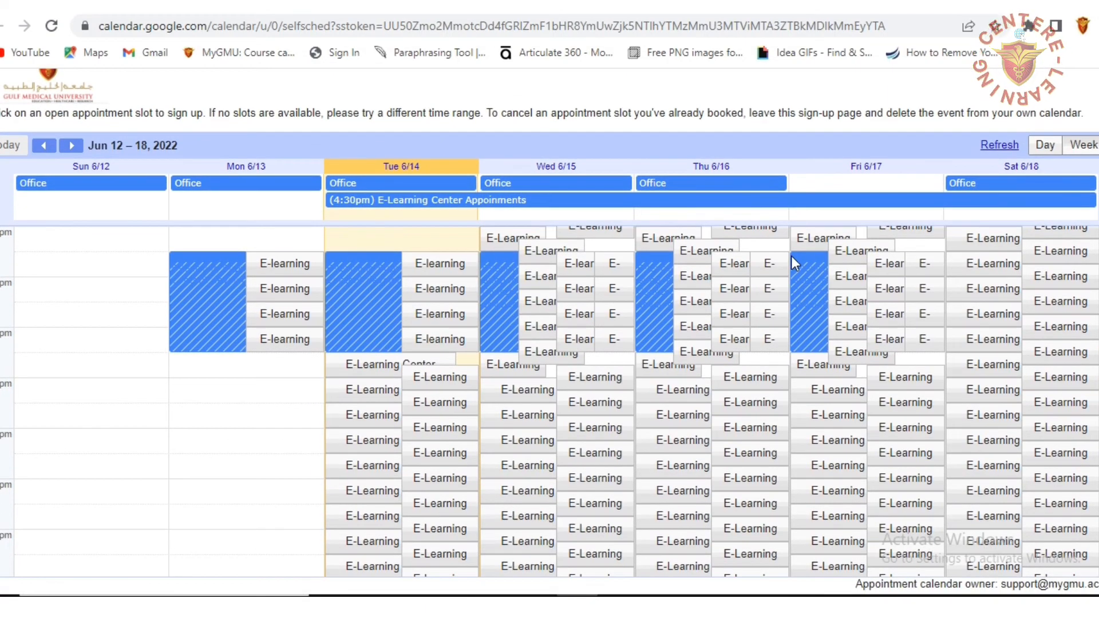